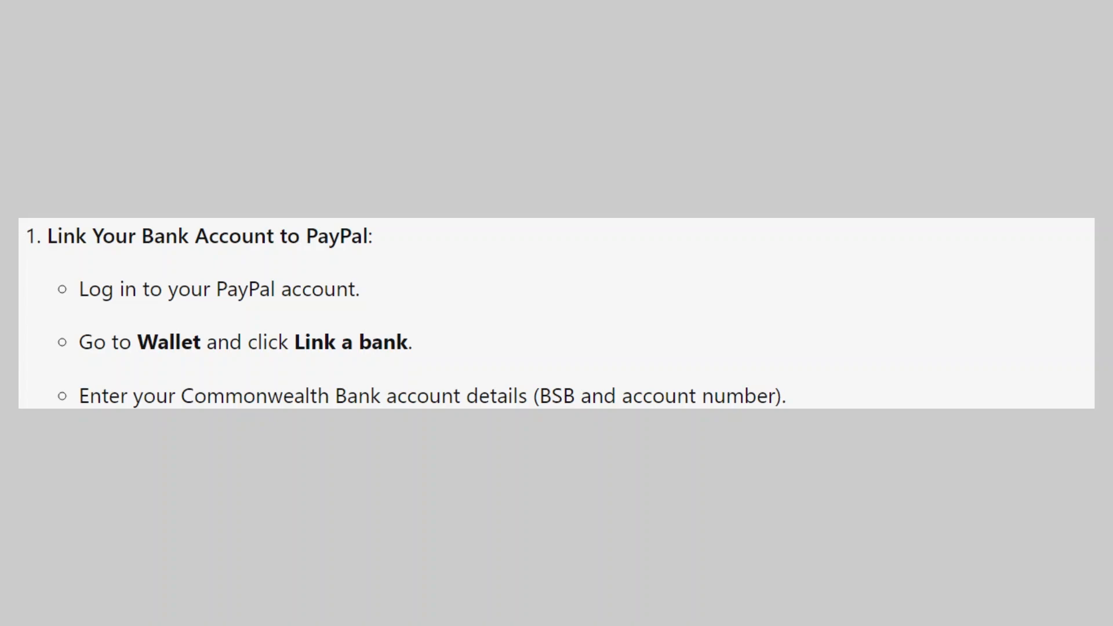
{"action": "scroll", "scroll_direction": "down", "scroll_amount": 3}
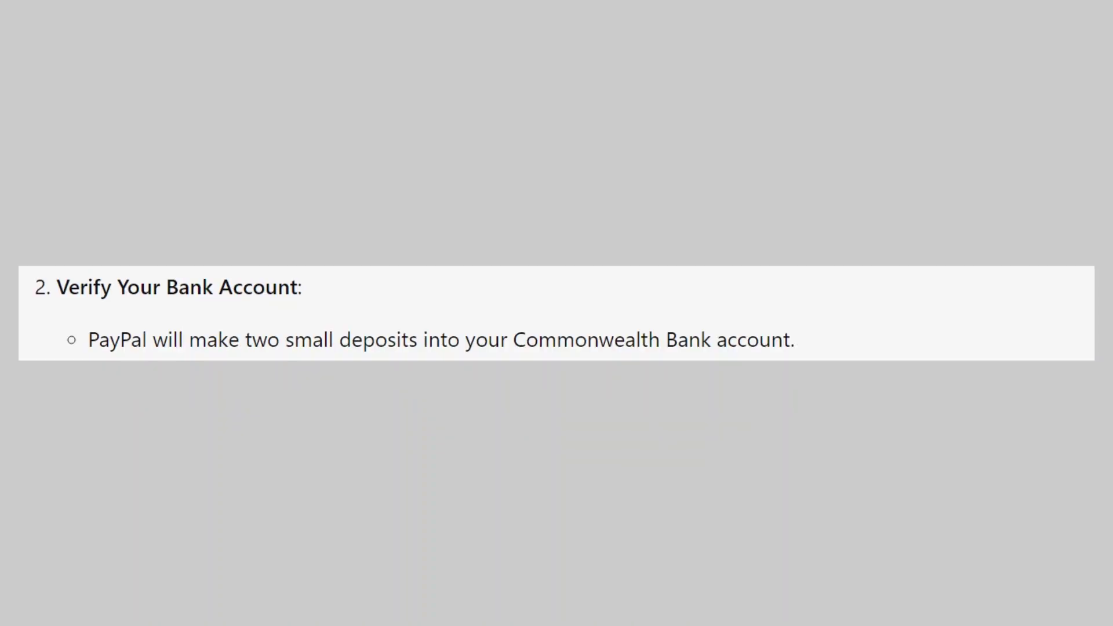
{"action": "scroll", "scroll_direction": "down", "scroll_amount": 3}
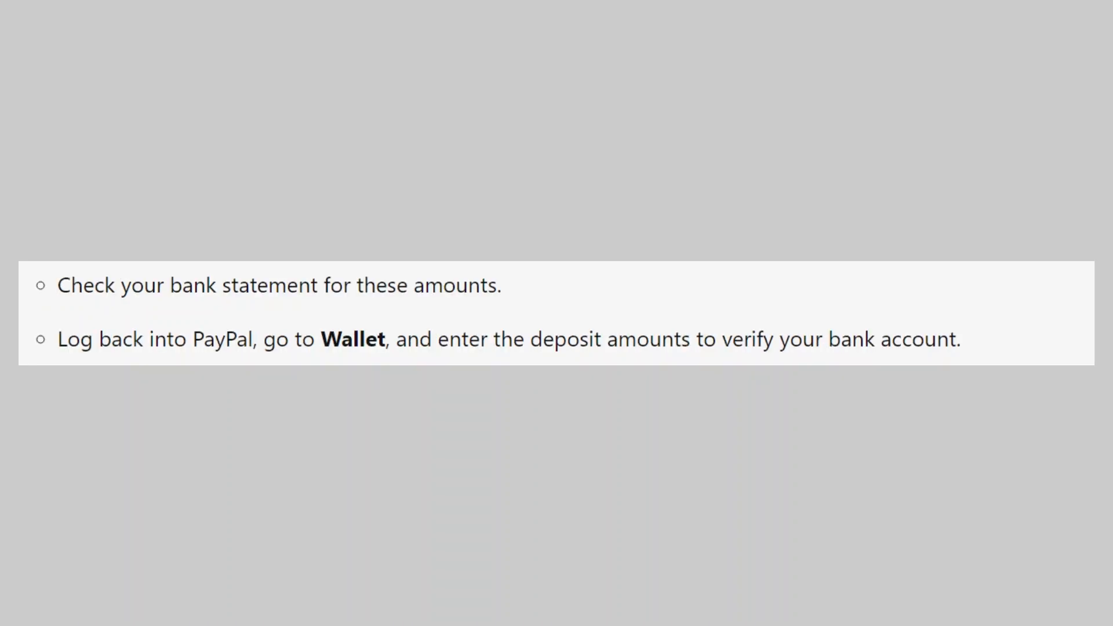
{"action": "scroll", "scroll_direction": "down", "scroll_amount": 3}
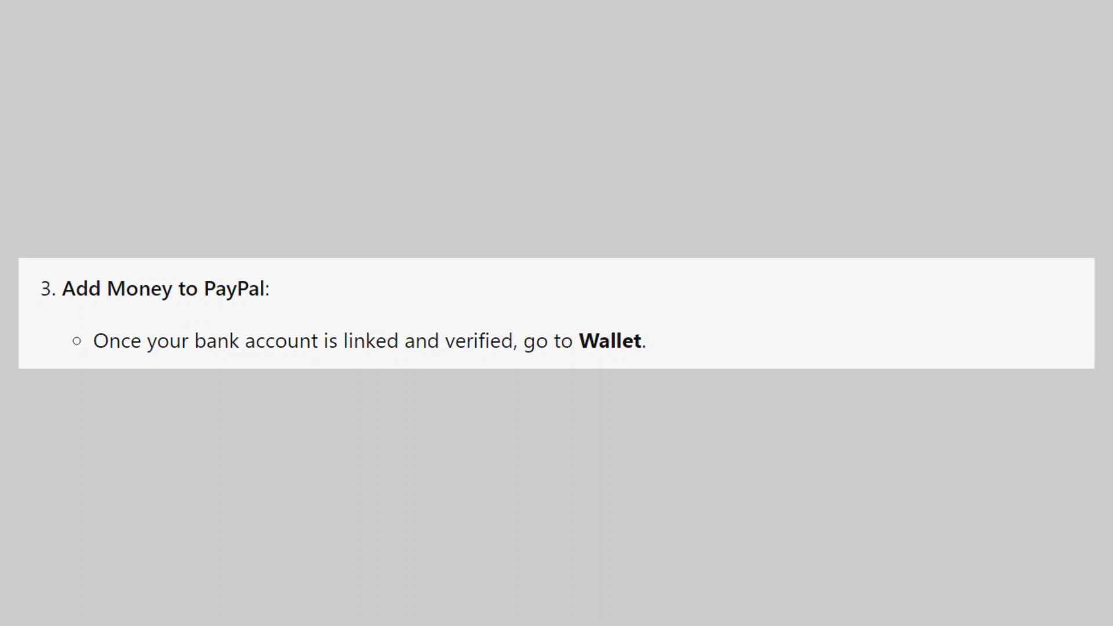
{"action": "scroll", "scroll_direction": "down", "scroll_amount": 3}
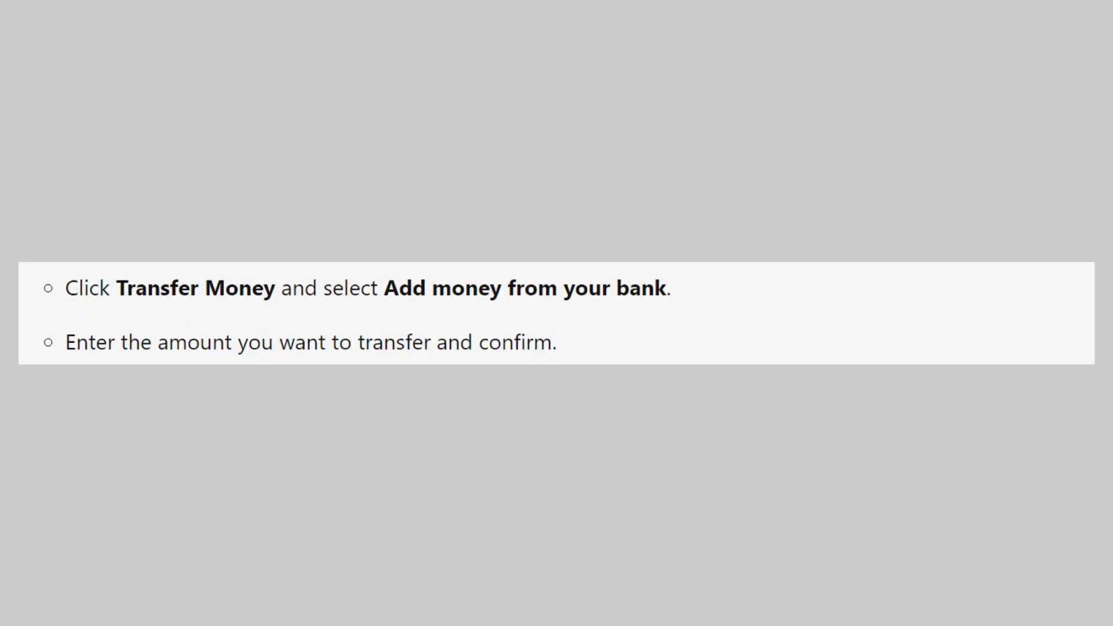
{"action": "scroll", "scroll_direction": "down", "scroll_amount": 3}
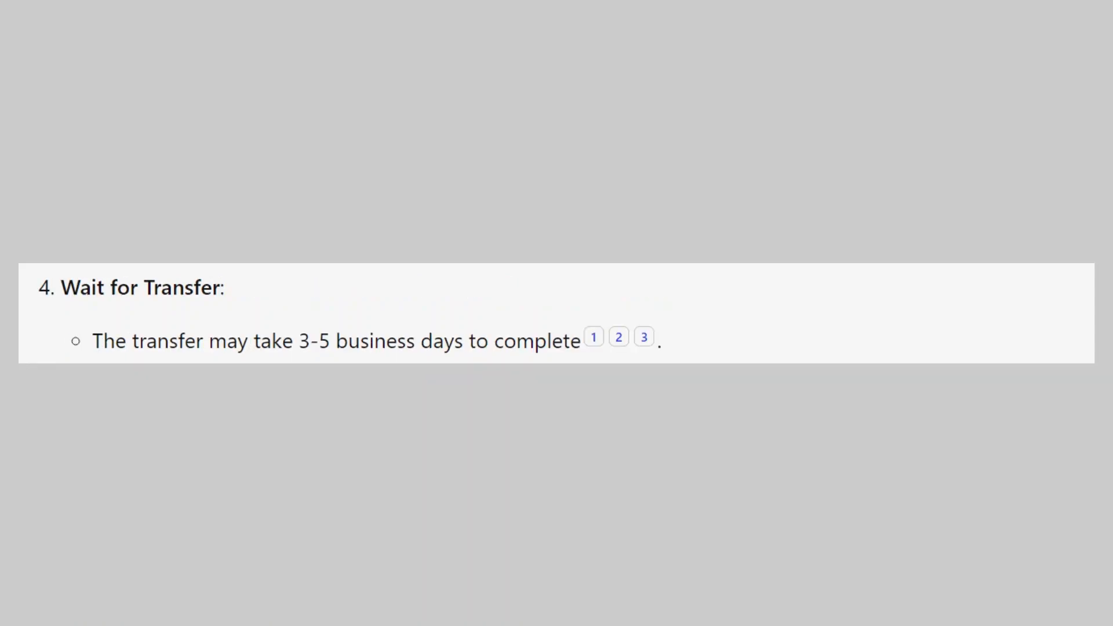